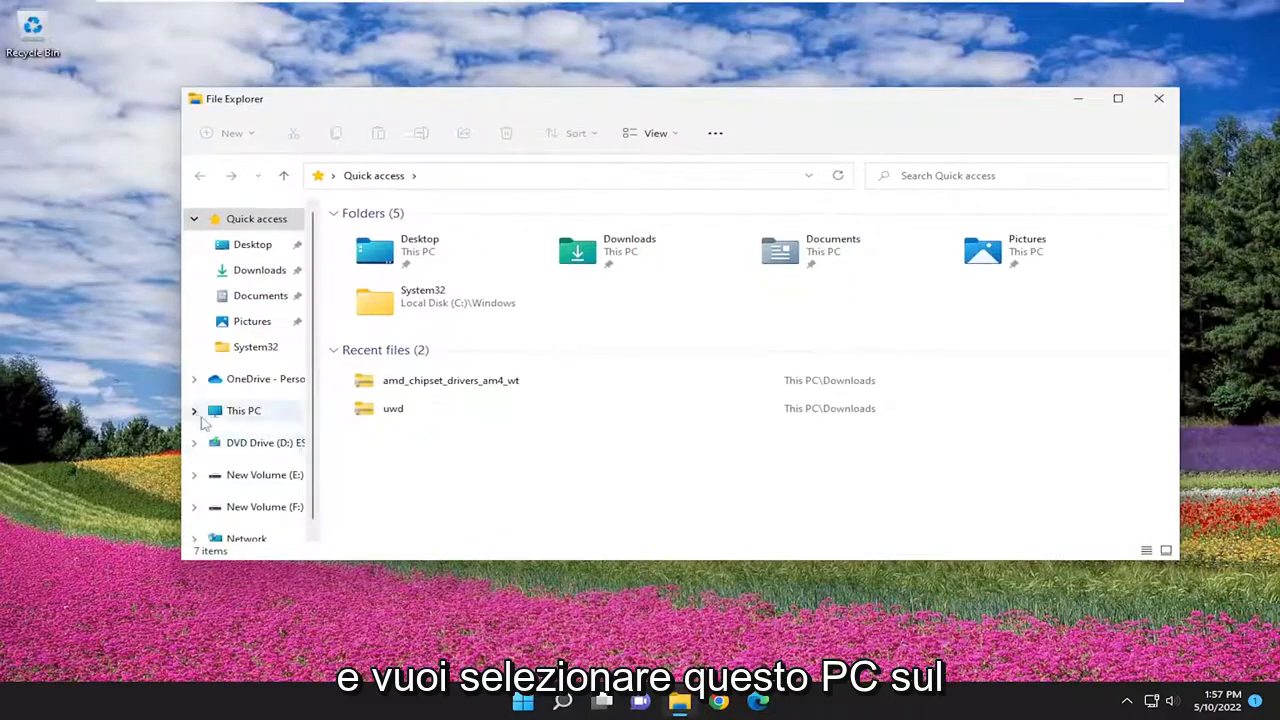
# Step: Show This PC with its six folders and four drives, including New Volume (F:)
pyautogui.click(244, 410)
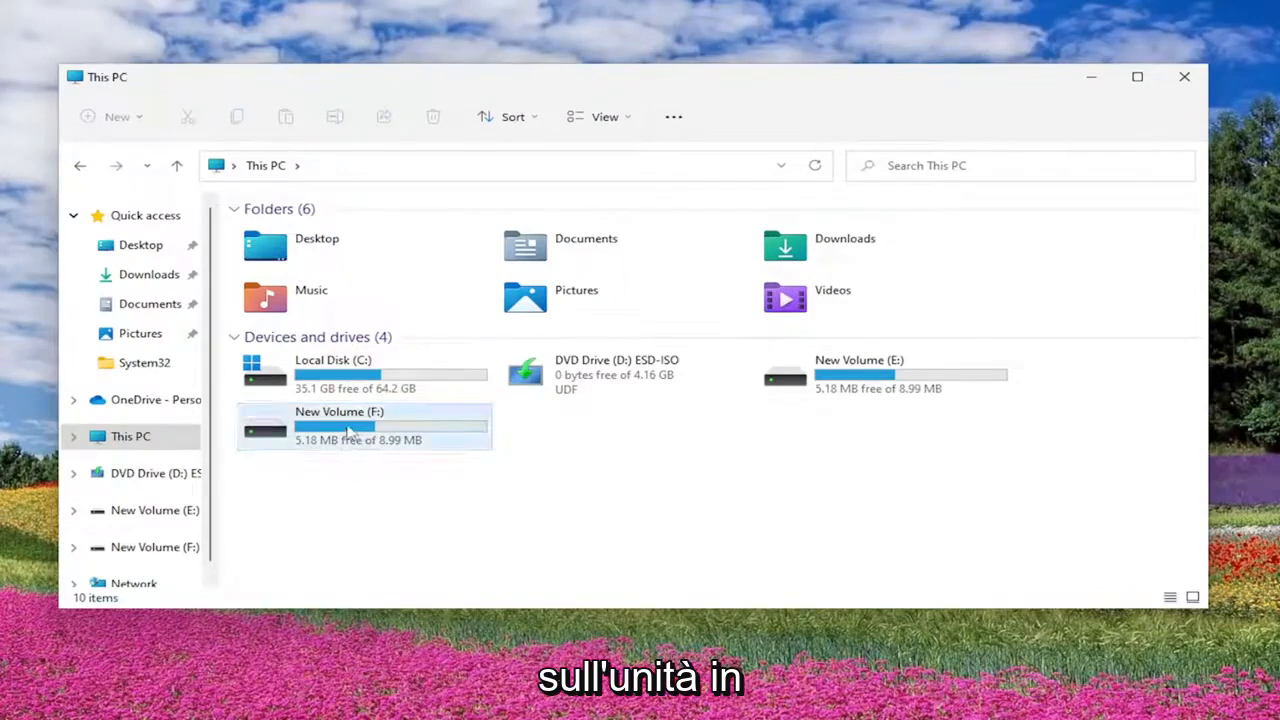
# Step: Bring up the New Volume (F:) drive's actions, confirming no network disconnect entry appears
pyautogui.rightClick(364, 424)
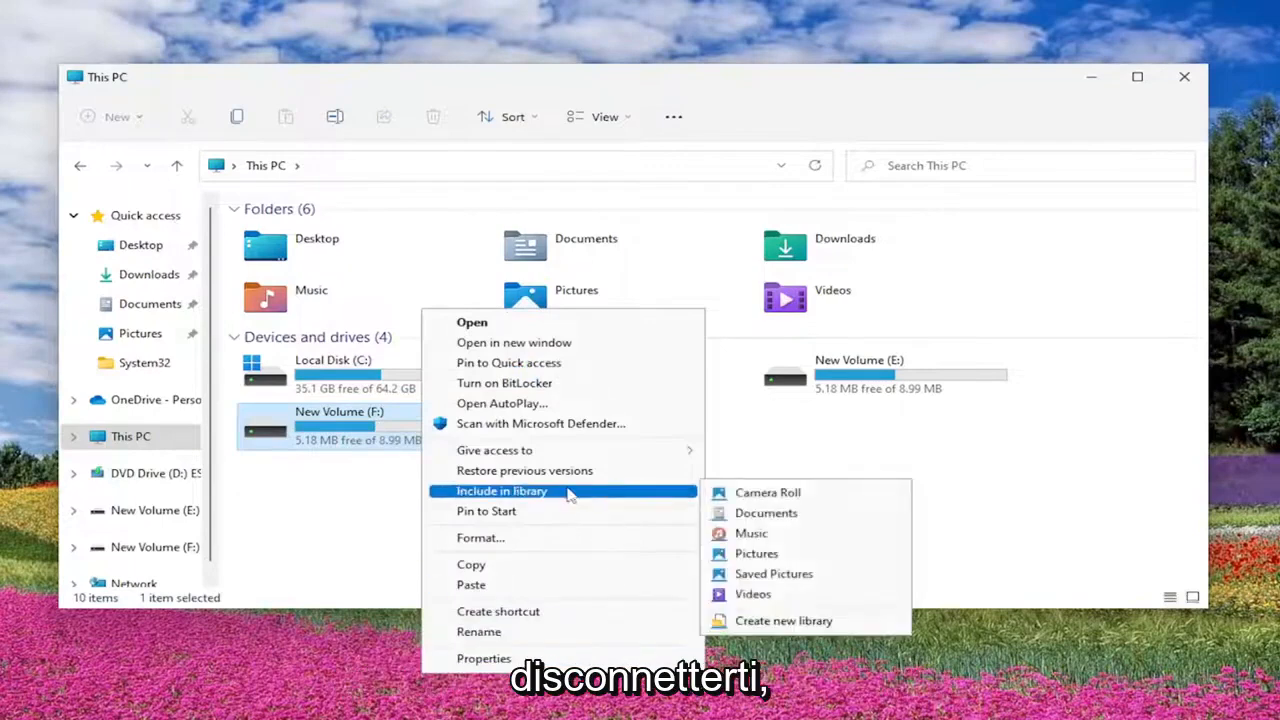
pyautogui.moveTo(486, 512)
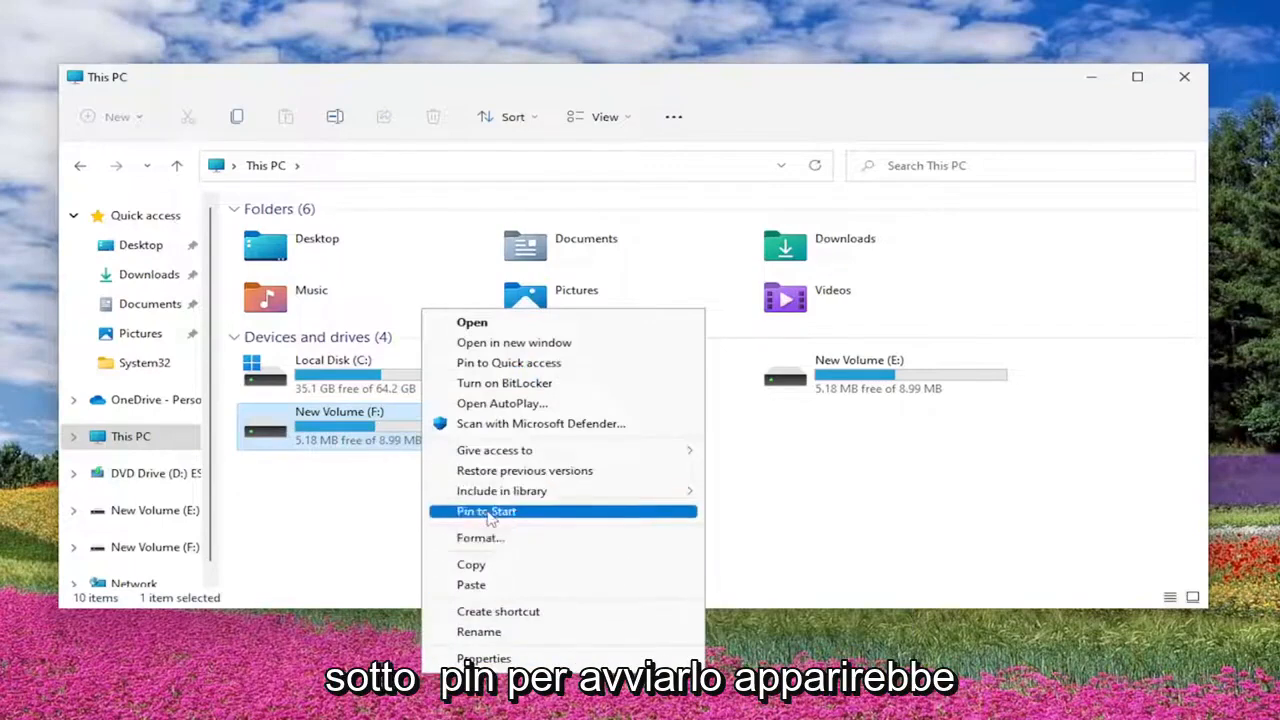
pyautogui.moveTo(480, 536)
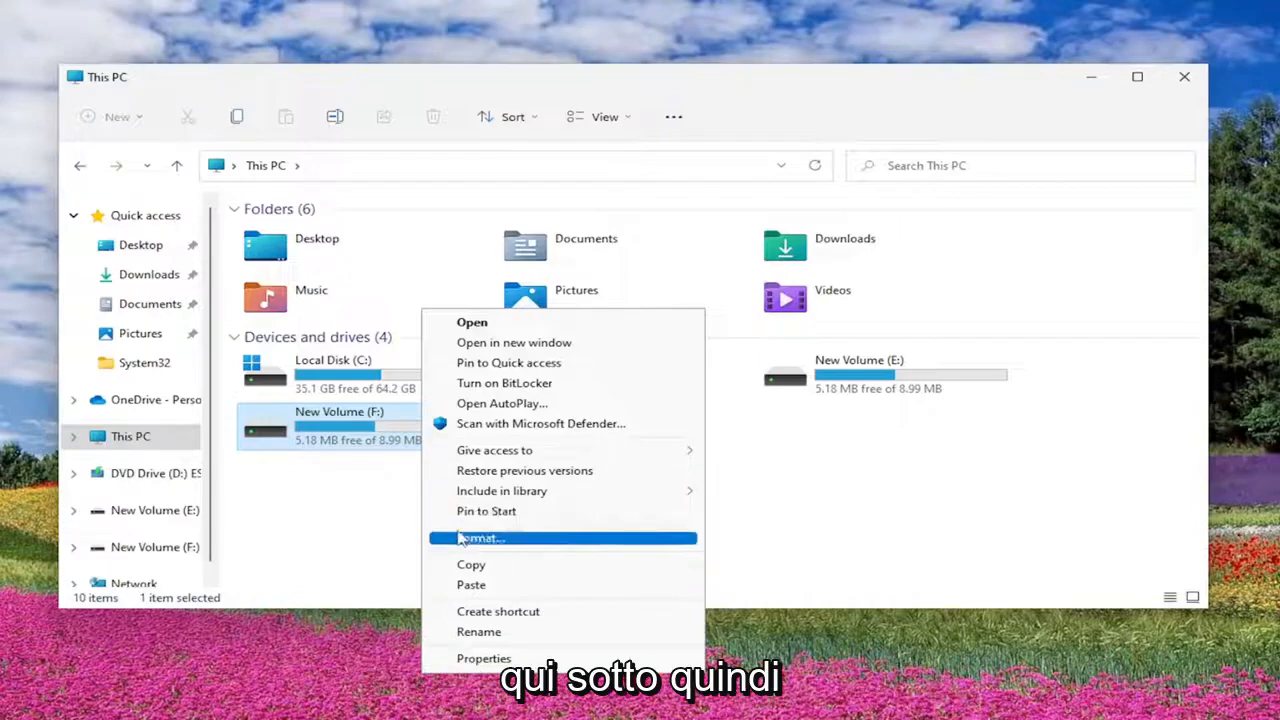
pyautogui.moveTo(480, 538)
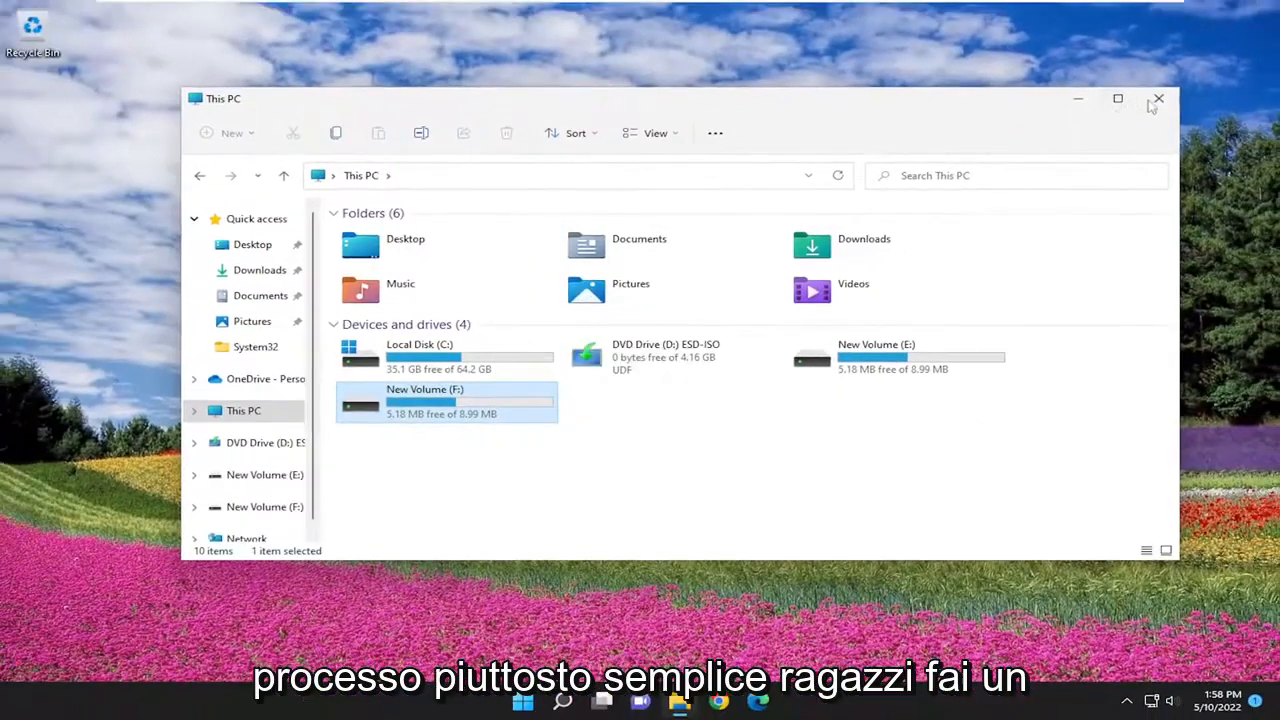
# Step: Close the This PC window, leaving only the desktop visible
pyautogui.click(1156, 100)
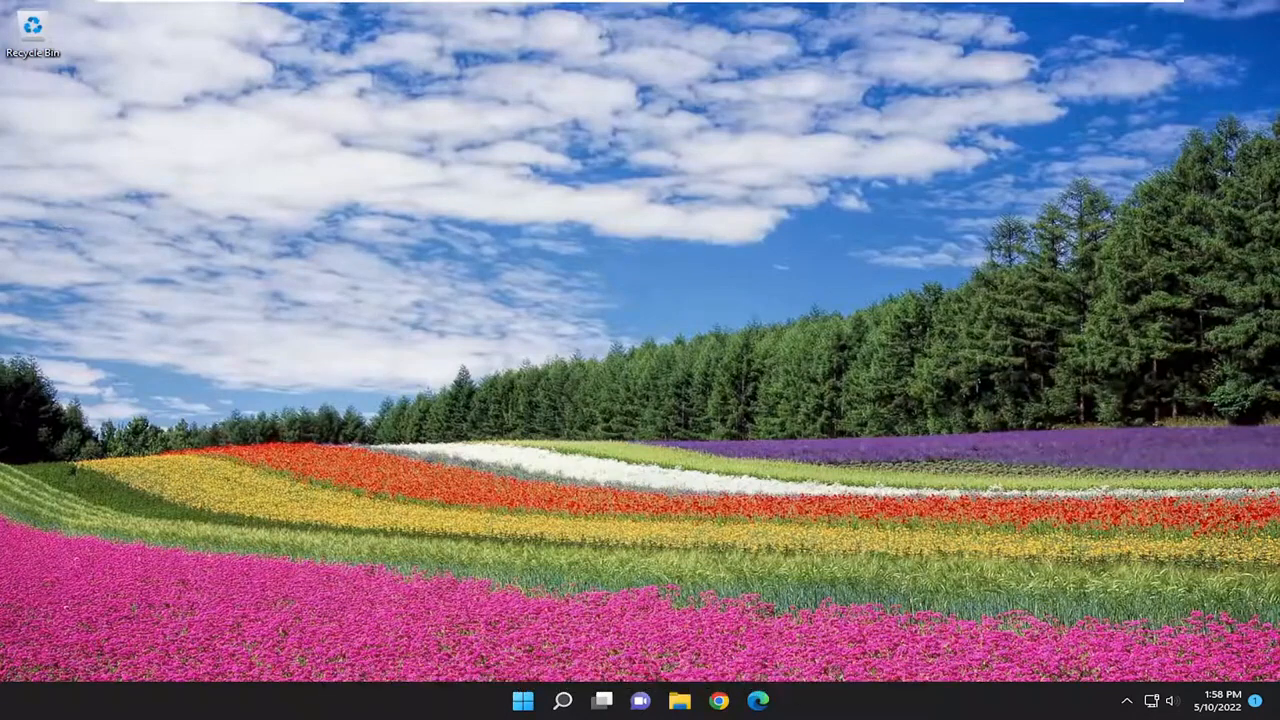